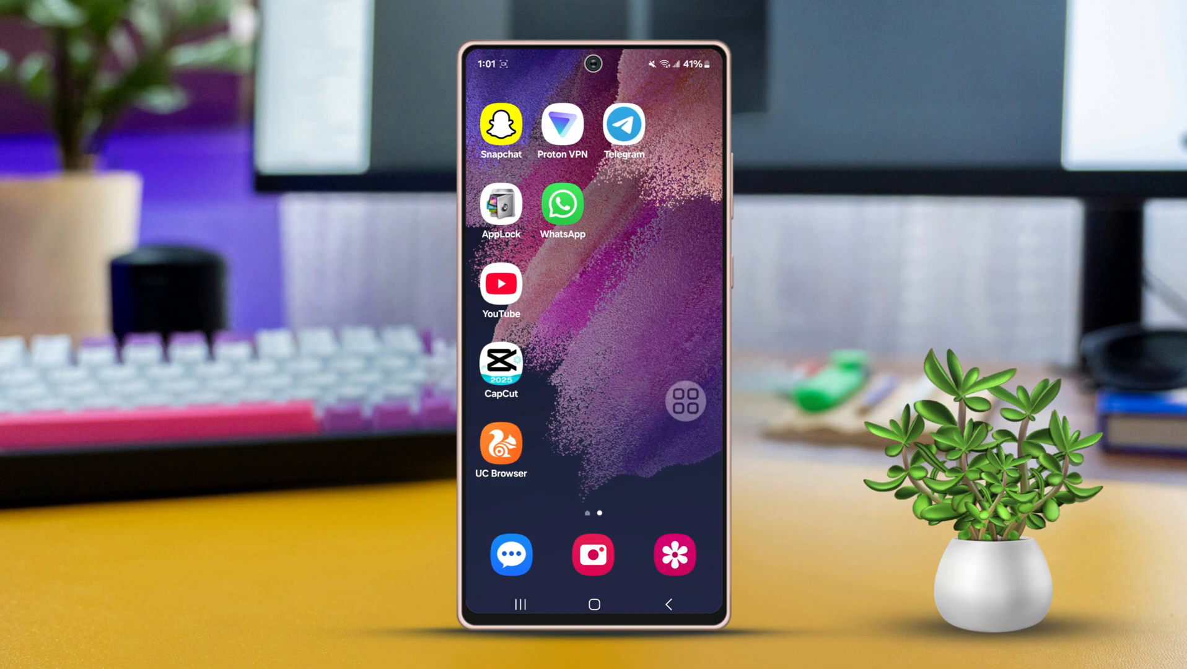
- Browse the bugs.telegram.org cards list of reported issues and suggestions
scroll("left", 3)
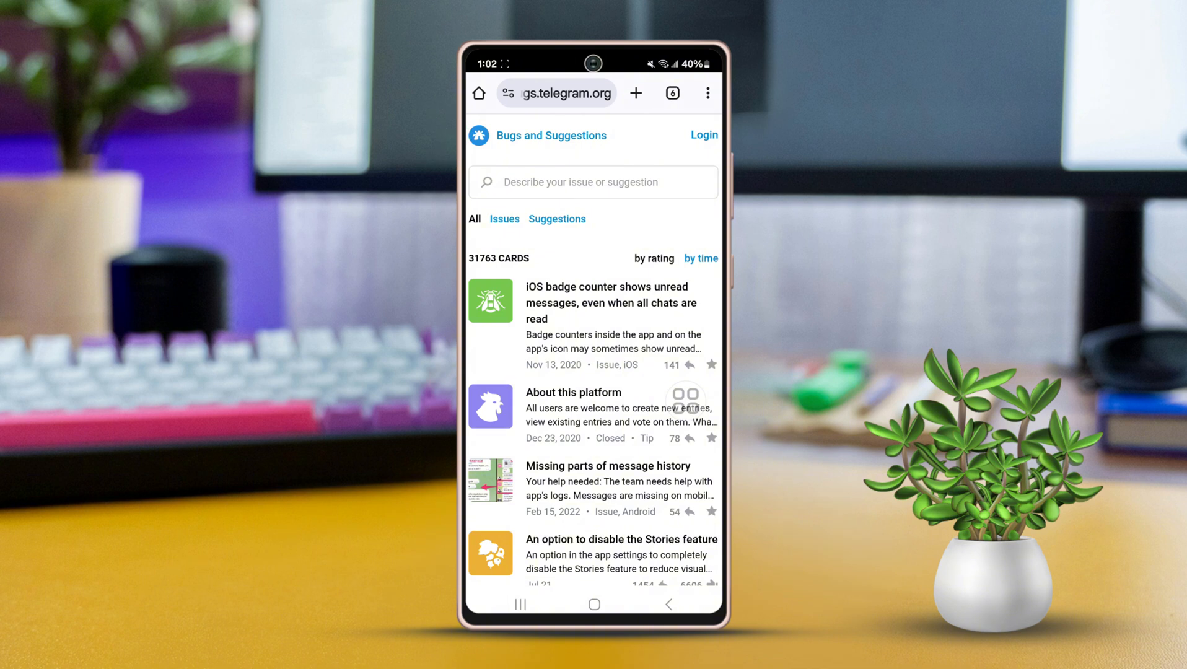
- Log in to the Bugs and Suggestions site with the Telegram phone number
left_click(704, 135)
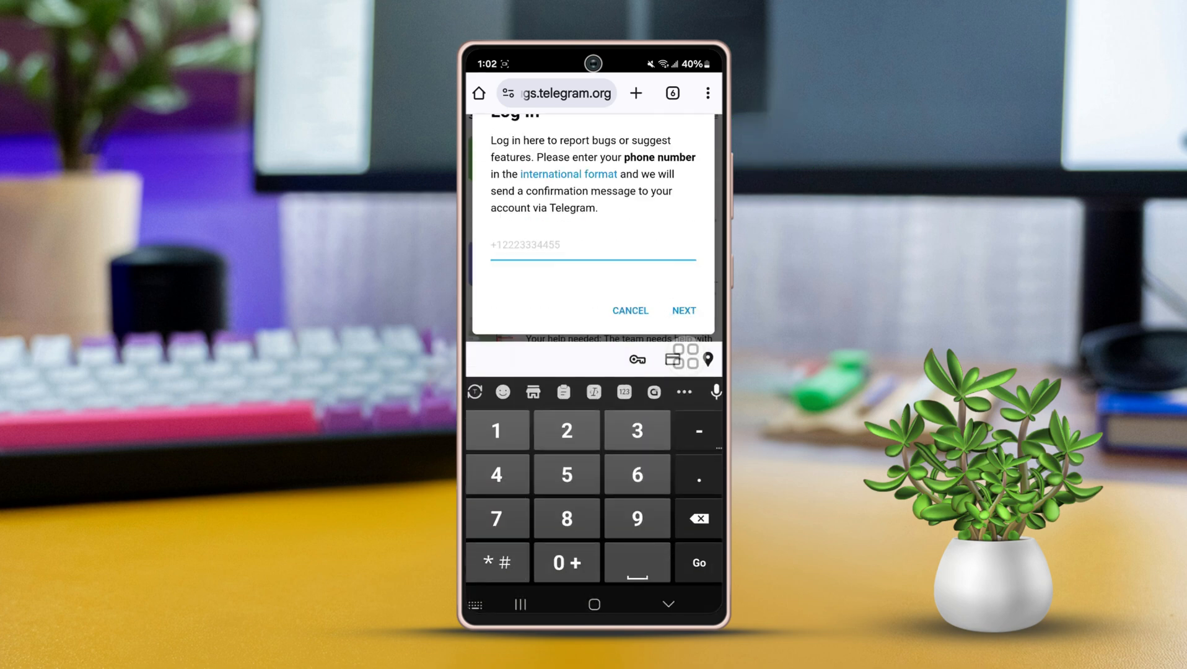
left_click(683, 310)
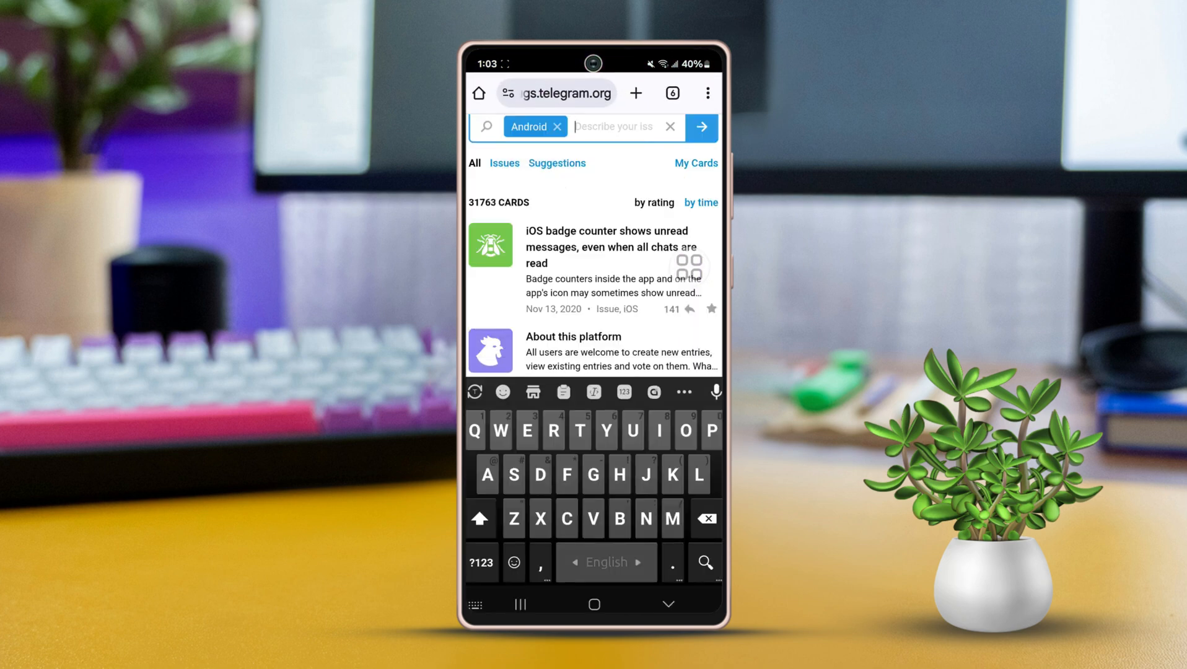
- Begin the Android issue description with the word 'My'
type("My")
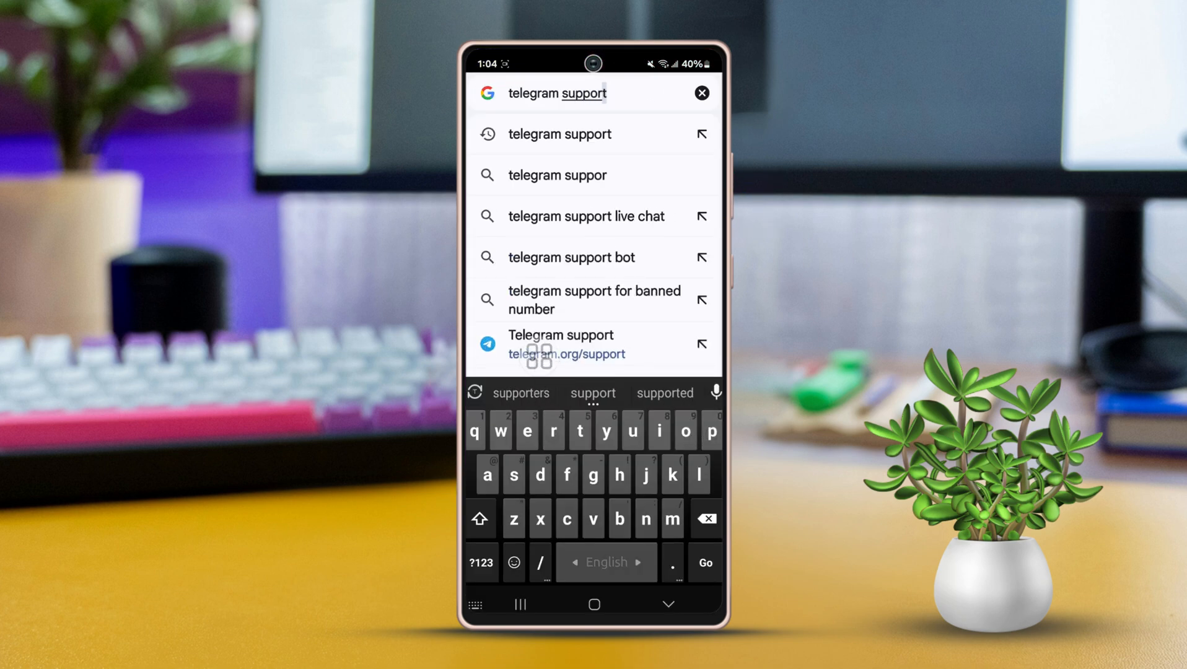
- Open the telegram.org/support page from the 'telegram support' search suggestions
left_click(566, 344)
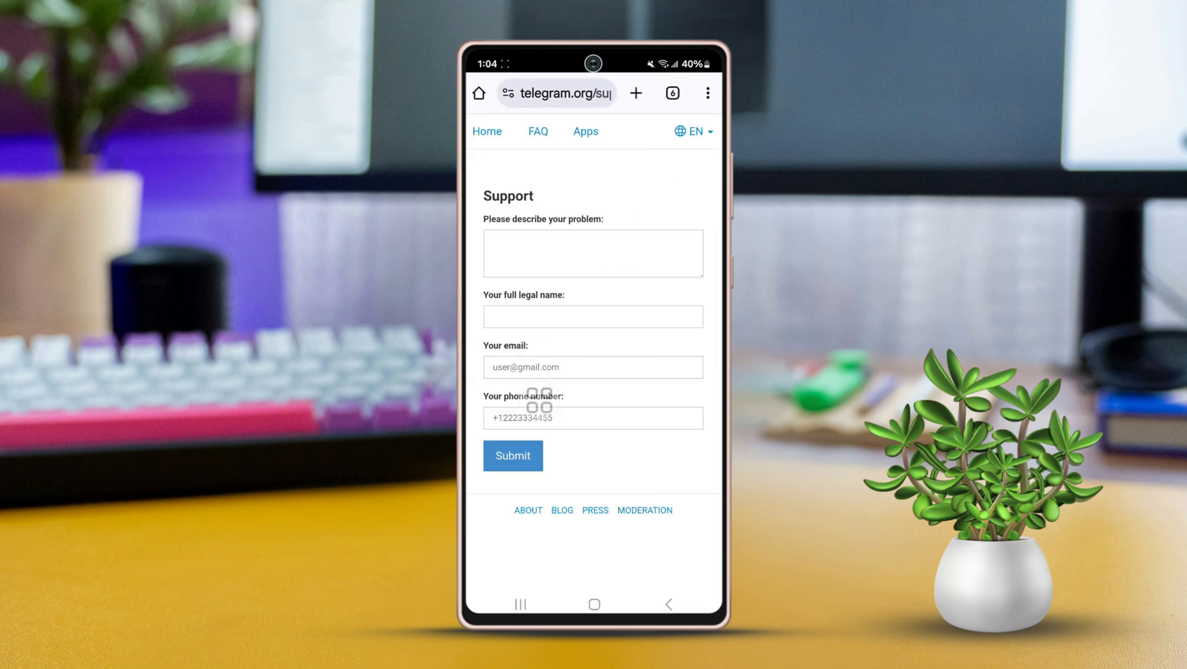
- Fill in the support form fields and submit the request
left_click(594, 253)
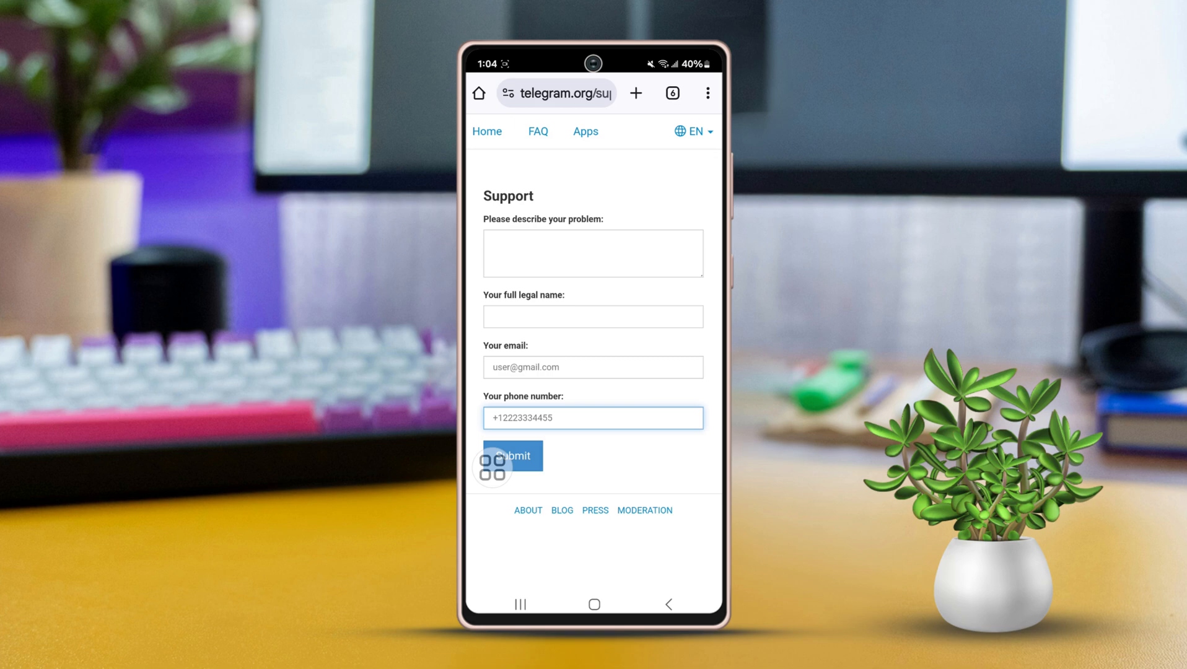
left_click(595, 604)
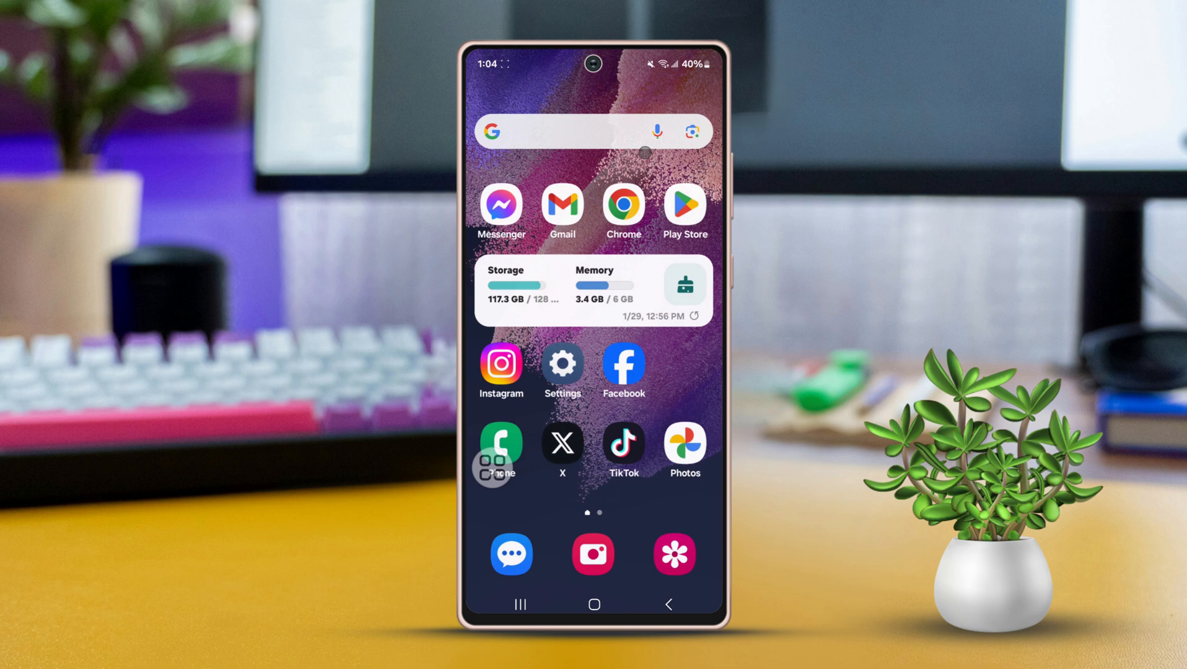